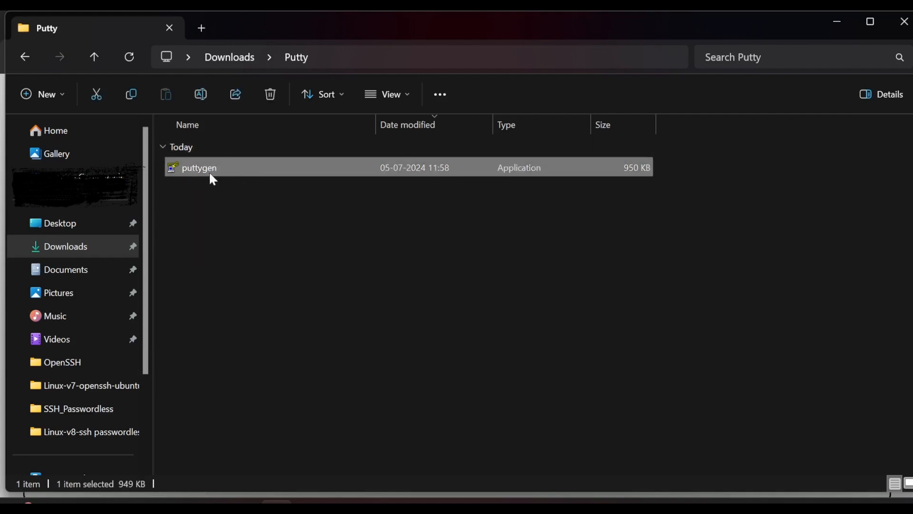
mouse_move(210, 180)
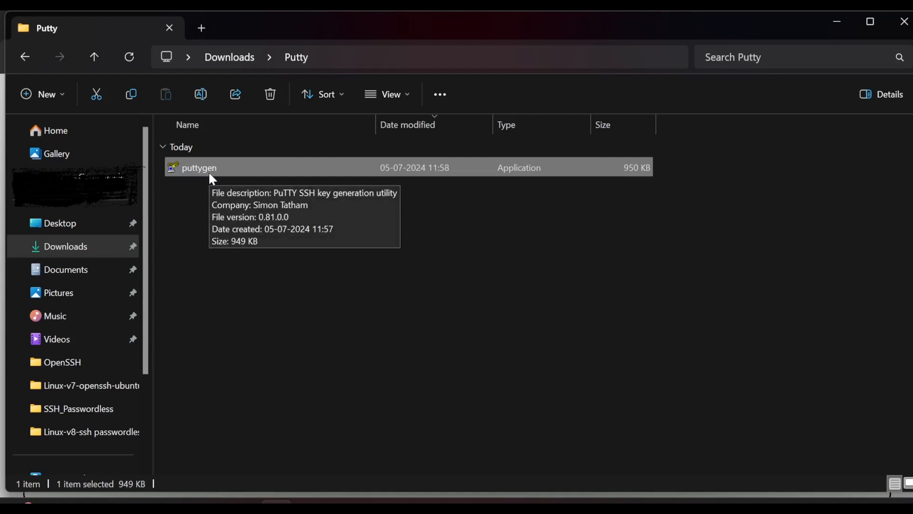
Launch puttygen.exe from the Downloads > Putty folder.
double_click(199, 167)
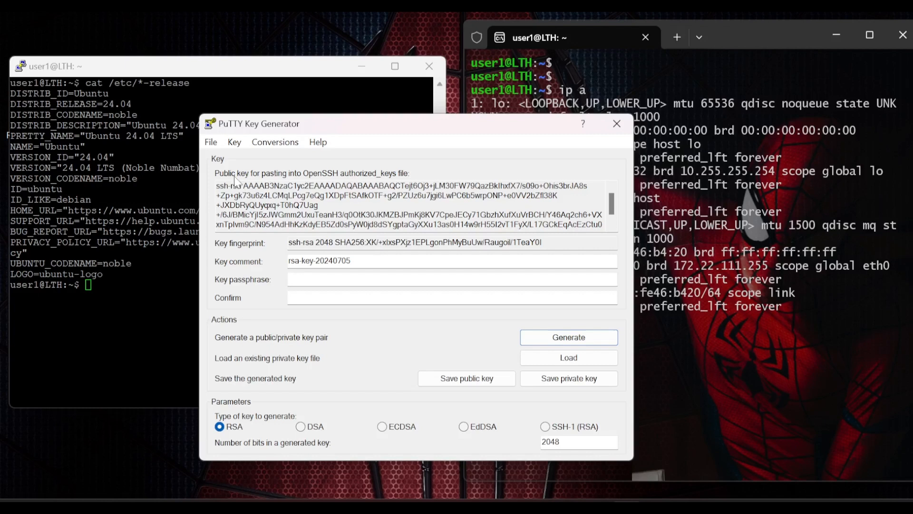
Select the OpenSSH public key text of the generated 2048-bit RSA key.
click(466, 378)
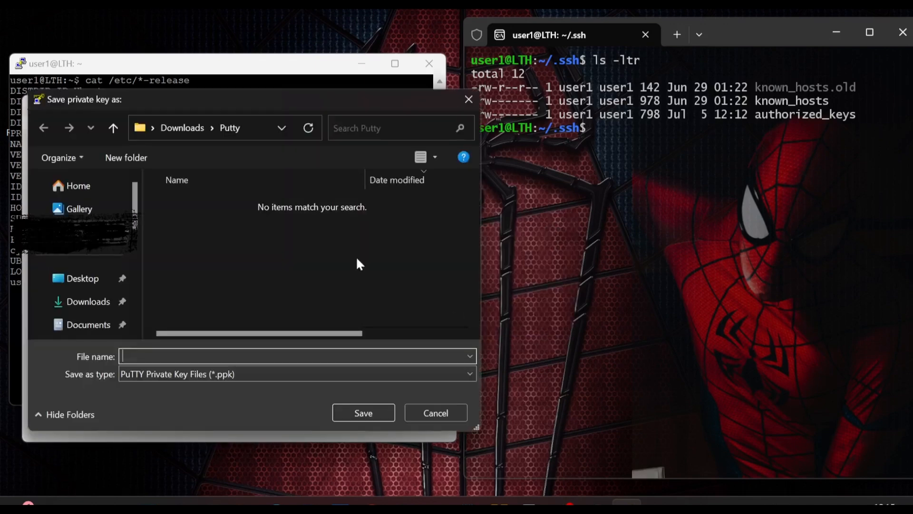
Name the private key file id_private in Downloads\Putty.
text(id_private)
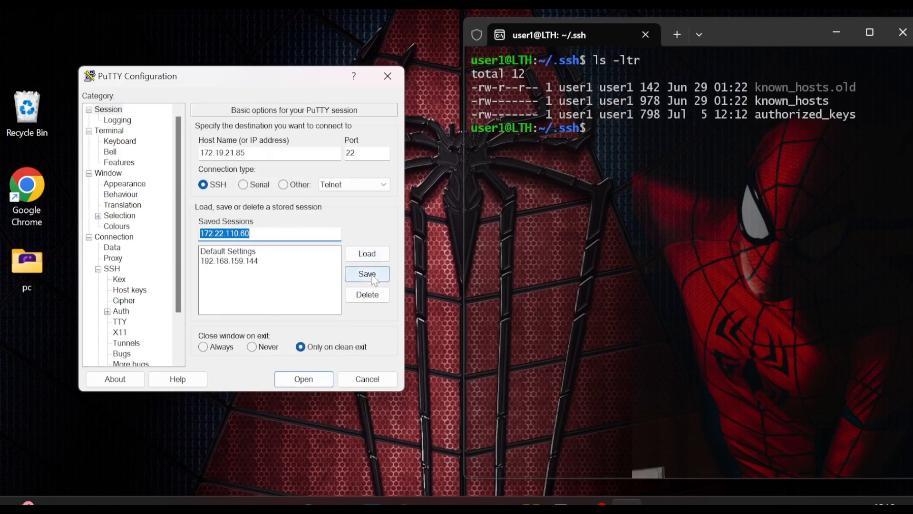
Save the SSH session for host 172.19.21.85, port 22, under the entered name.
click(303, 379)
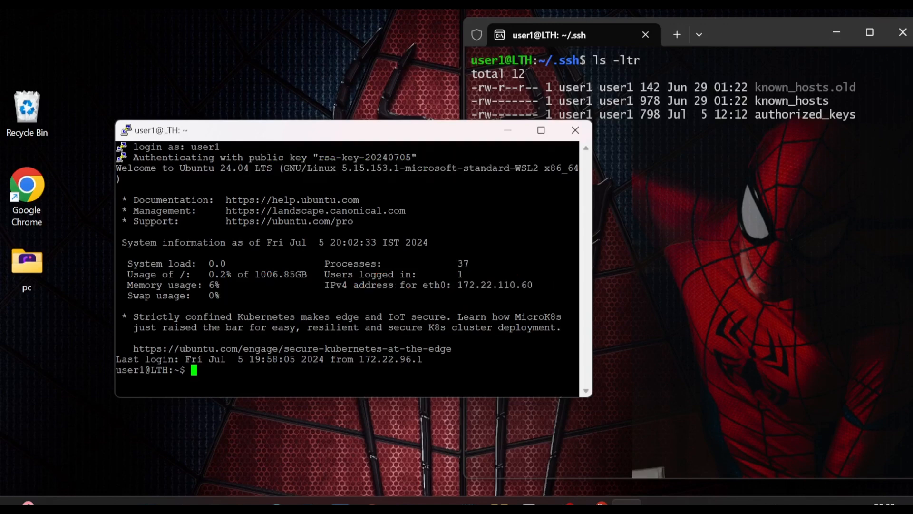